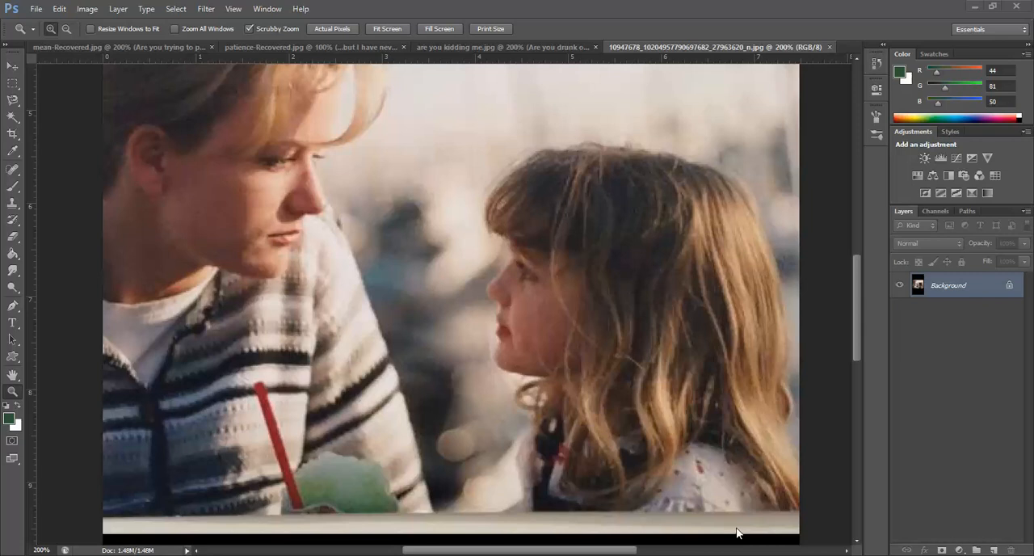
{"action": "mouse_move", "coordinate": [462, 287]}
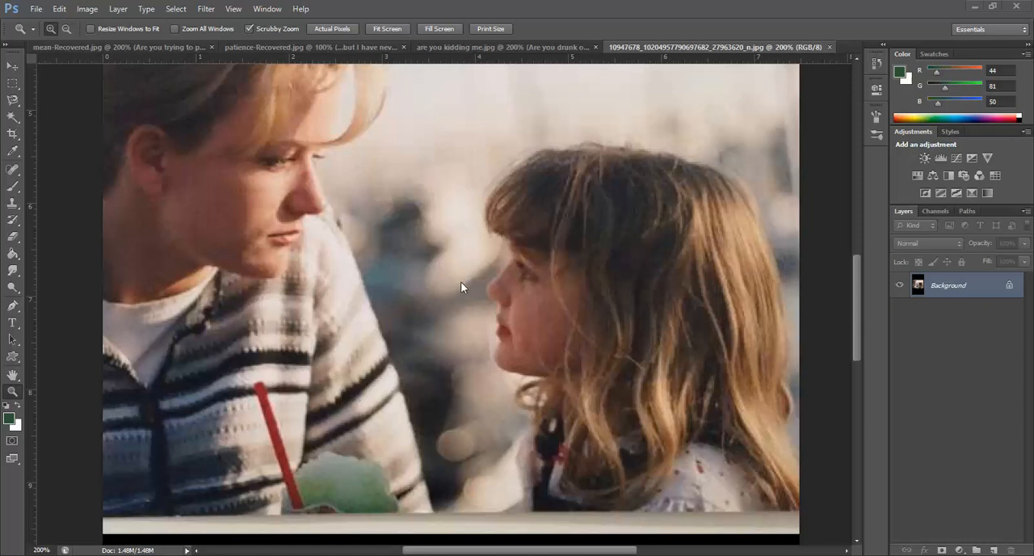
{"action": "mouse_move", "coordinate": [462, 283]}
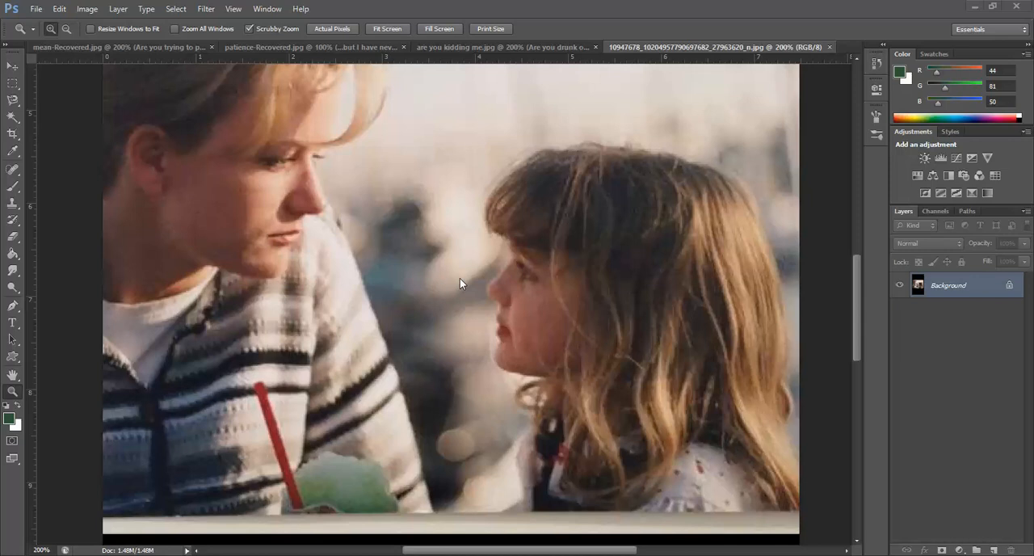
{"action": "mouse_move", "coordinate": [323, 165]}
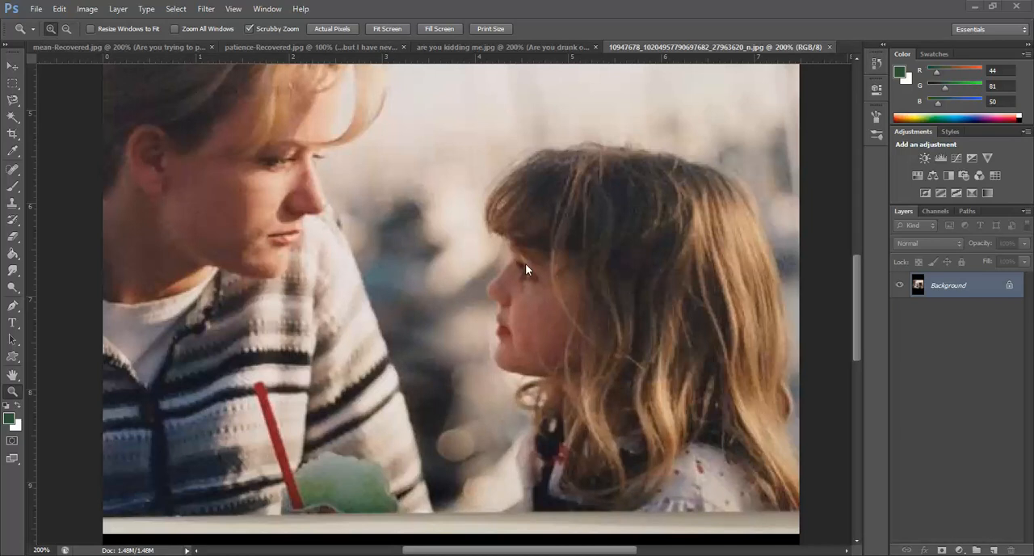
{"action": "mouse_move", "coordinate": [784, 72]}
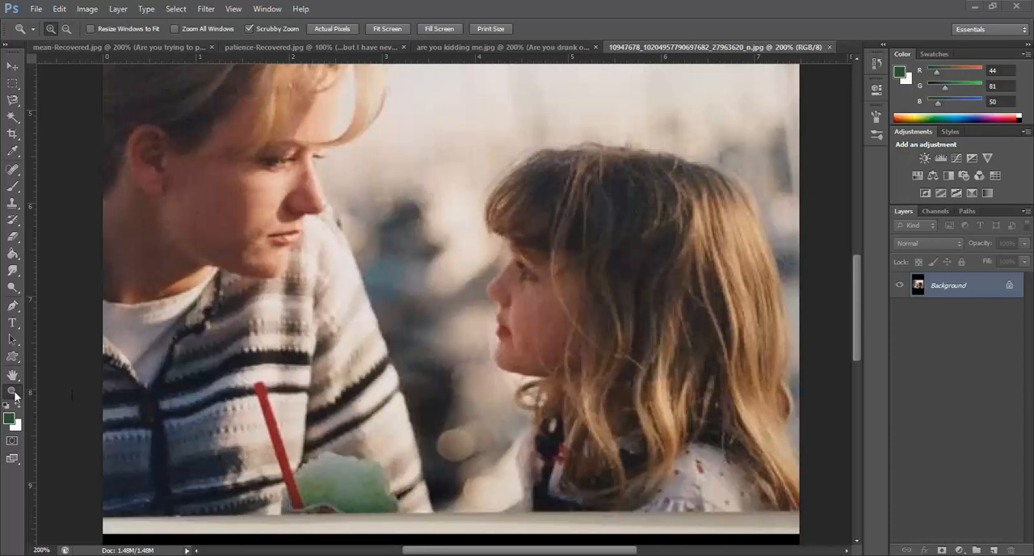
{"action": "mouse_move", "coordinate": [14, 392]}
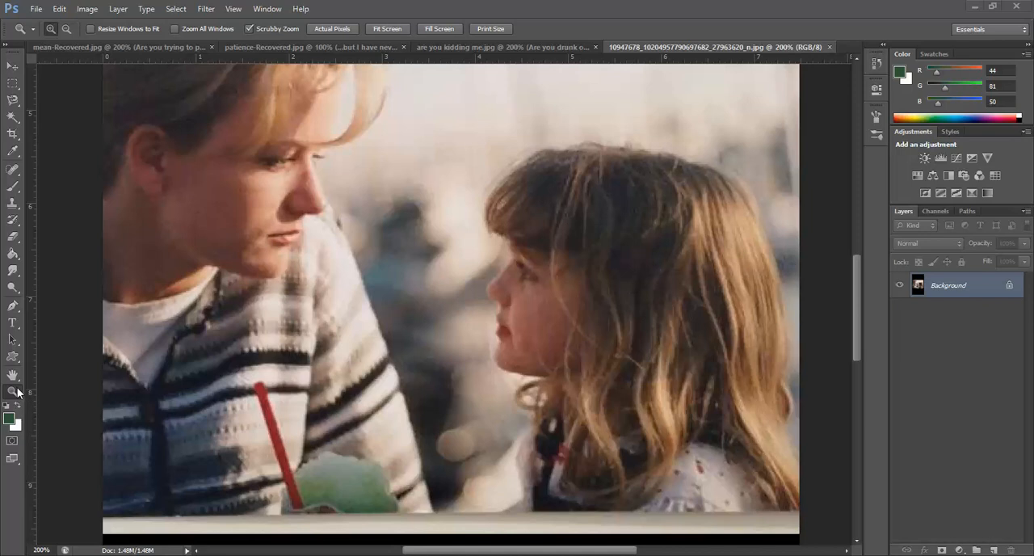
{"action": "mouse_move", "coordinate": [329, 319]}
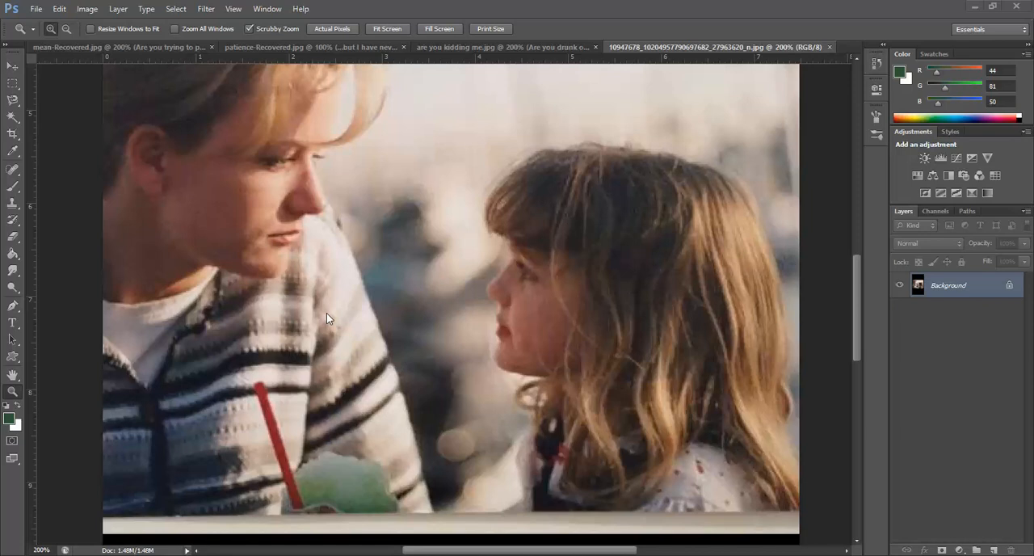
{"action": "mouse_move", "coordinate": [140, 419]}
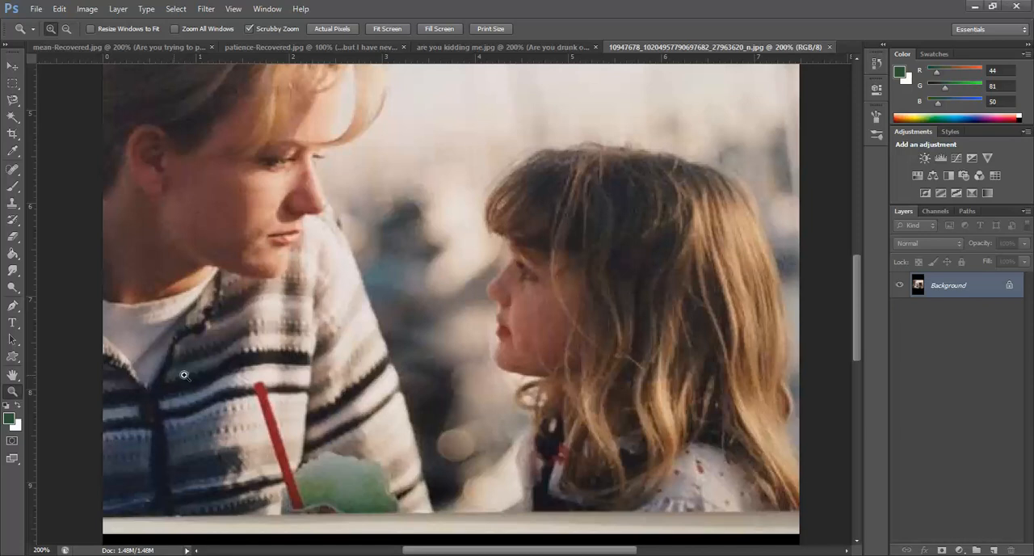
{"action": "mouse_move", "coordinate": [192, 374]}
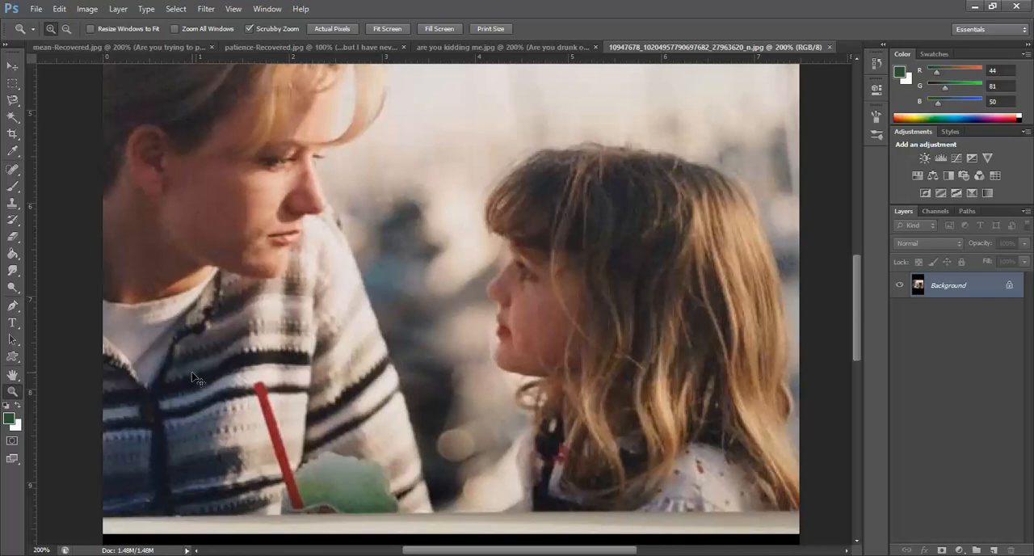
{"action": "mouse_move", "coordinate": [192, 373]}
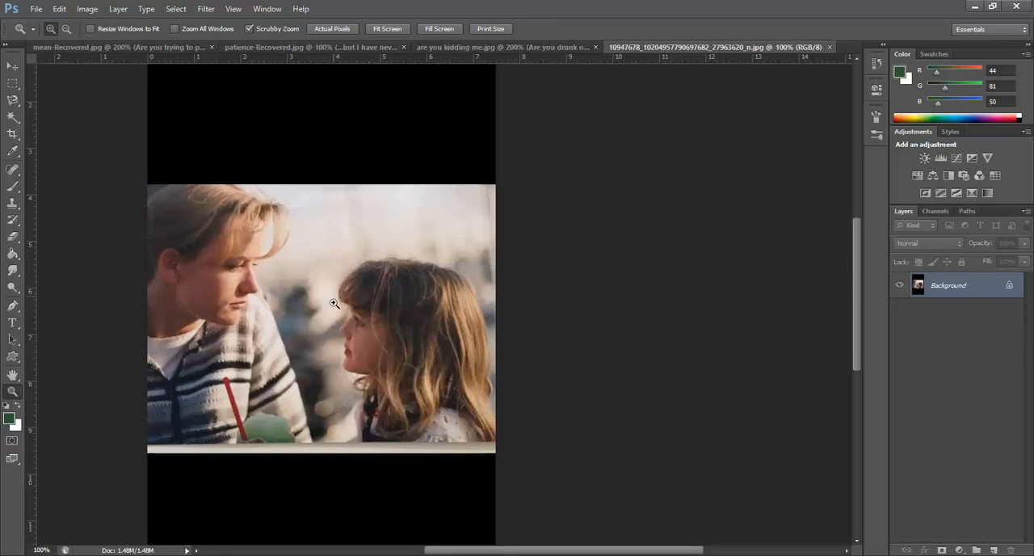
{"action": "mouse_move", "coordinate": [137, 192]}
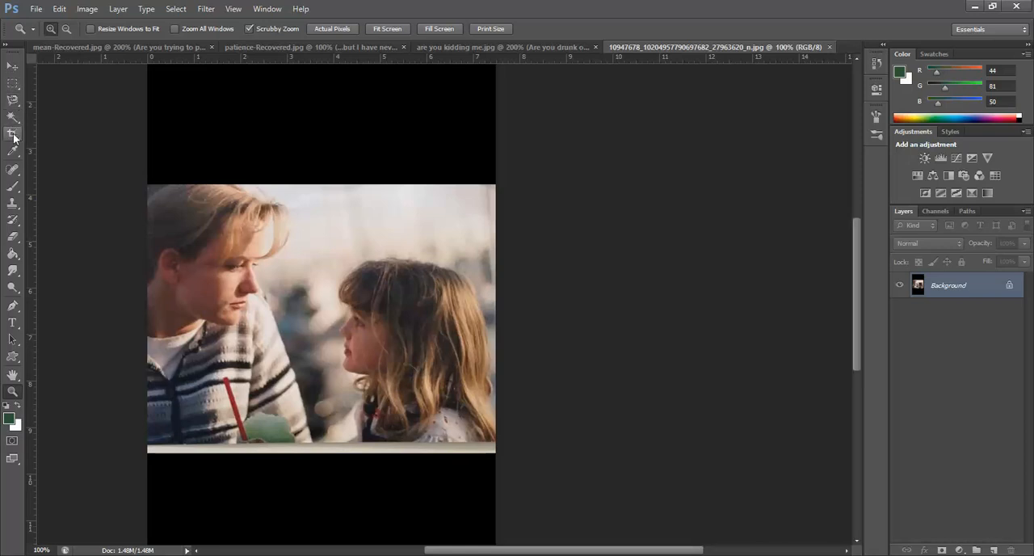
Drag the crop frame's top and bottom edges to the photo, excluding both black bars
{"action": "left_click", "coordinate": [13, 133]}
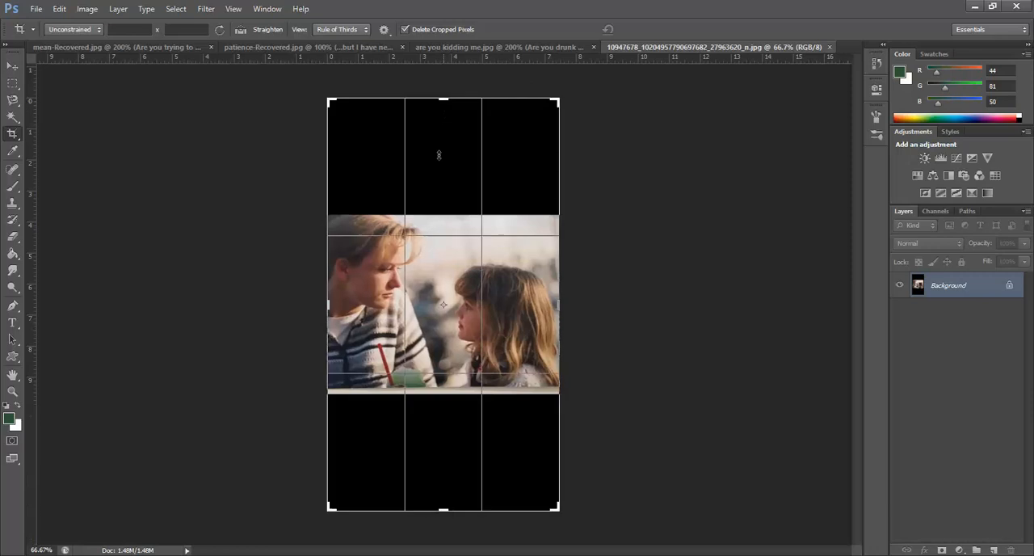
{"action": "left_click_drag", "start_coordinate": [442, 99], "coordinate": [443, 157]}
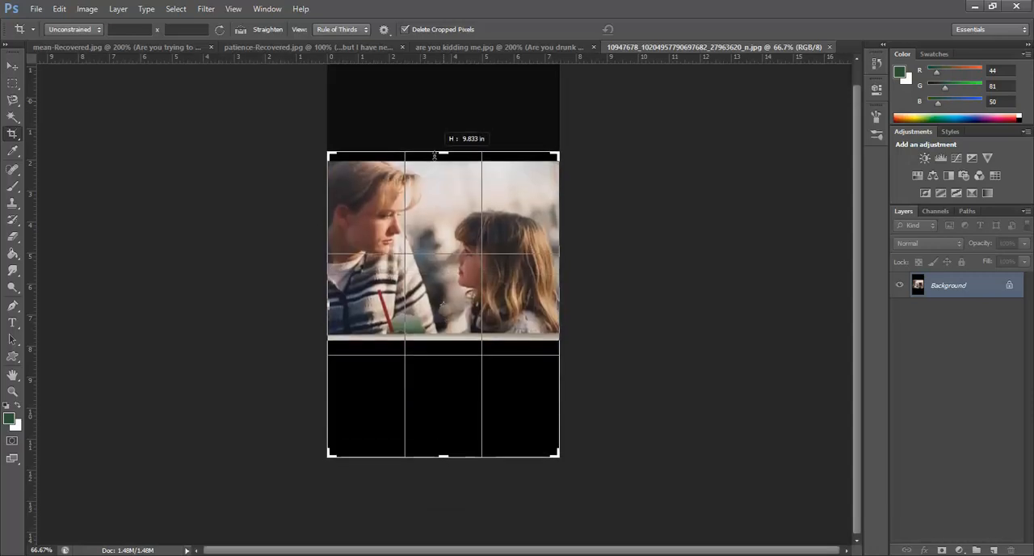
{"action": "left_click_drag", "start_coordinate": [435, 155], "coordinate": [436, 160]}
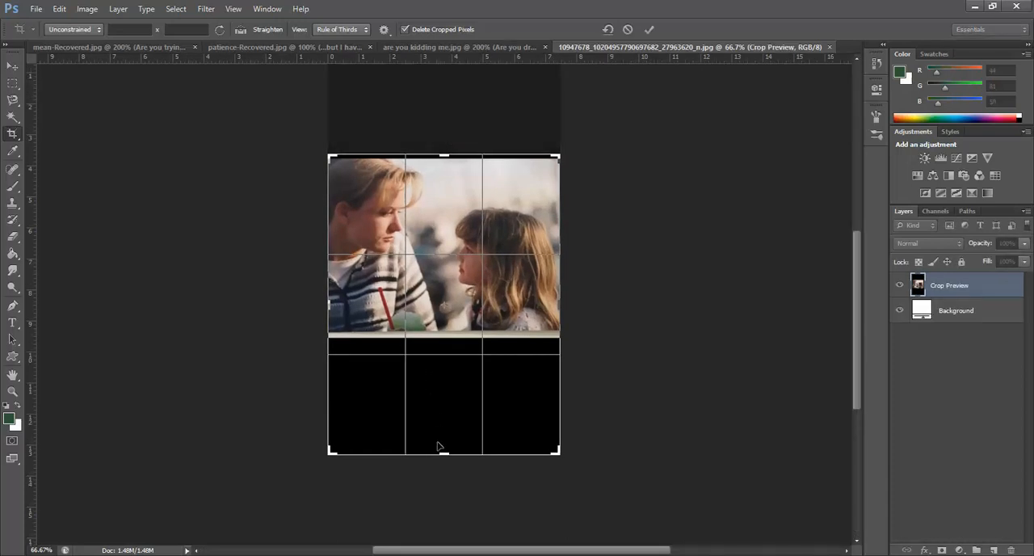
{"action": "left_click_drag", "start_coordinate": [443, 452], "coordinate": [442, 424]}
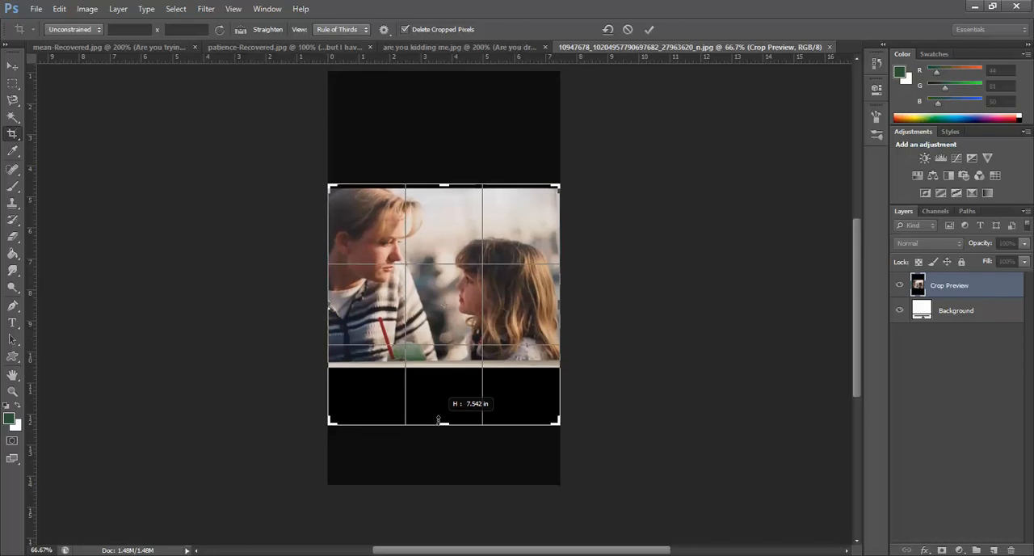
{"action": "left_click_drag", "start_coordinate": [439, 420], "coordinate": [436, 396]}
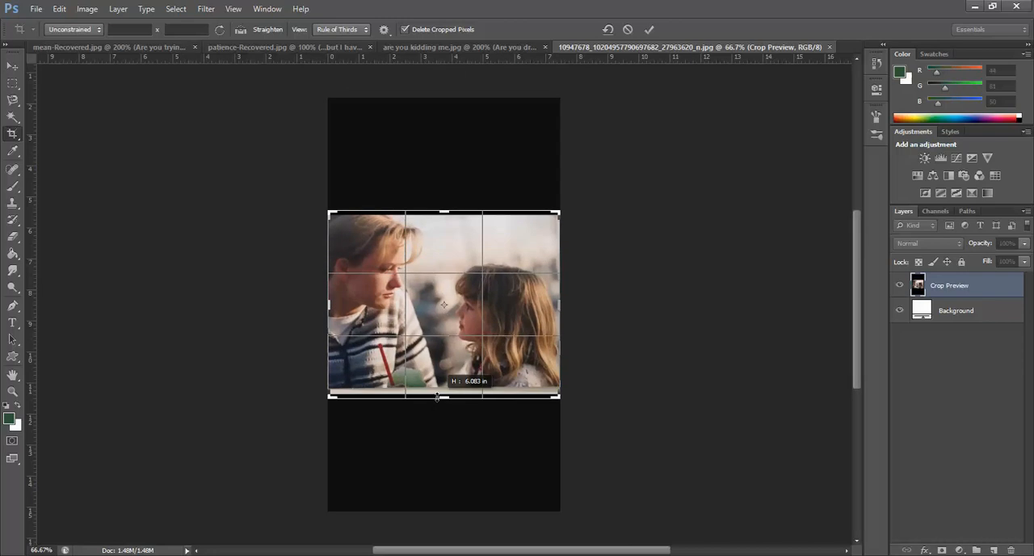
{"action": "left_click_drag", "start_coordinate": [443, 396], "coordinate": [443, 393]}
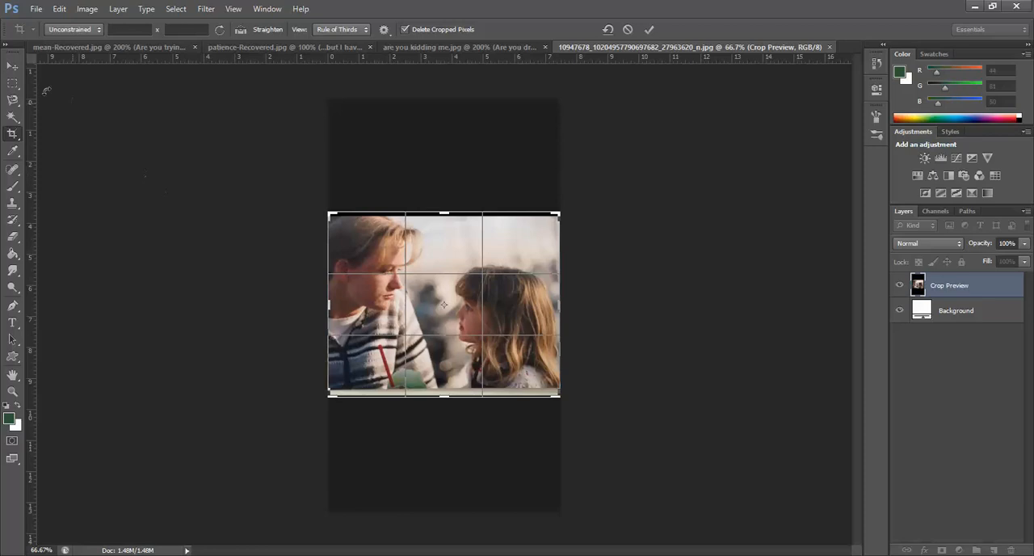
{"action": "mouse_move", "coordinate": [186, 186]}
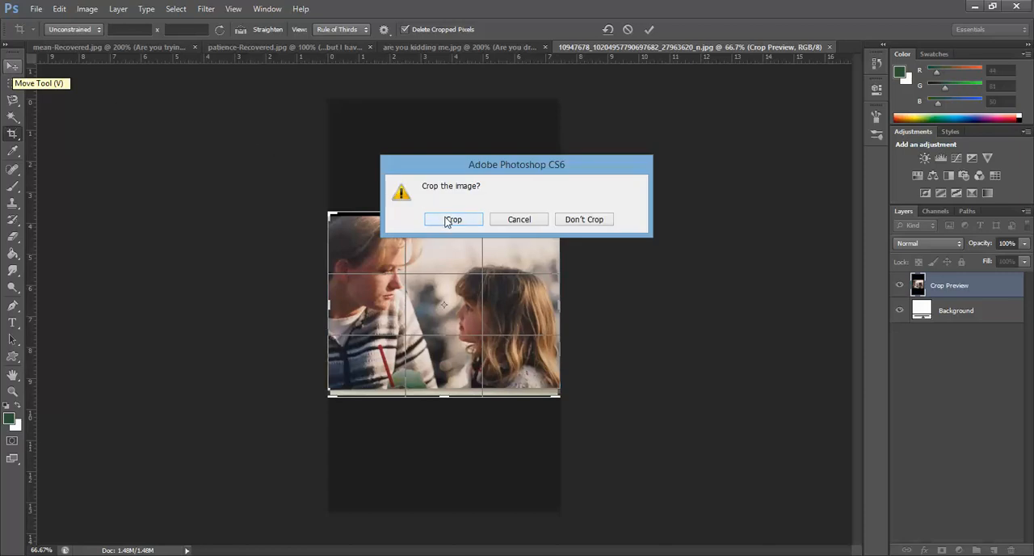
Confirm the crop, removing the black bands above and below the photo
{"action": "left_click", "coordinate": [452, 219]}
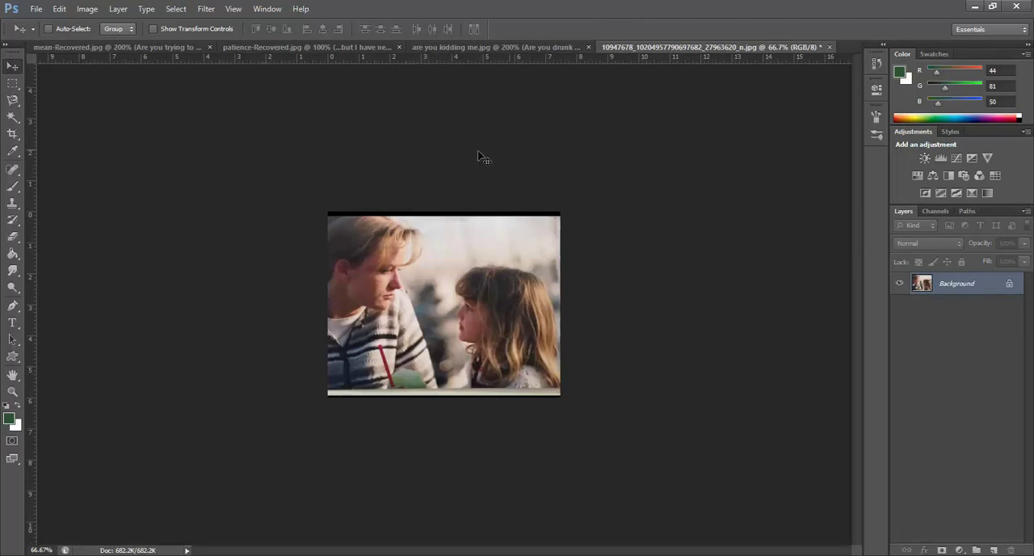
{"action": "mouse_move", "coordinate": [305, 234]}
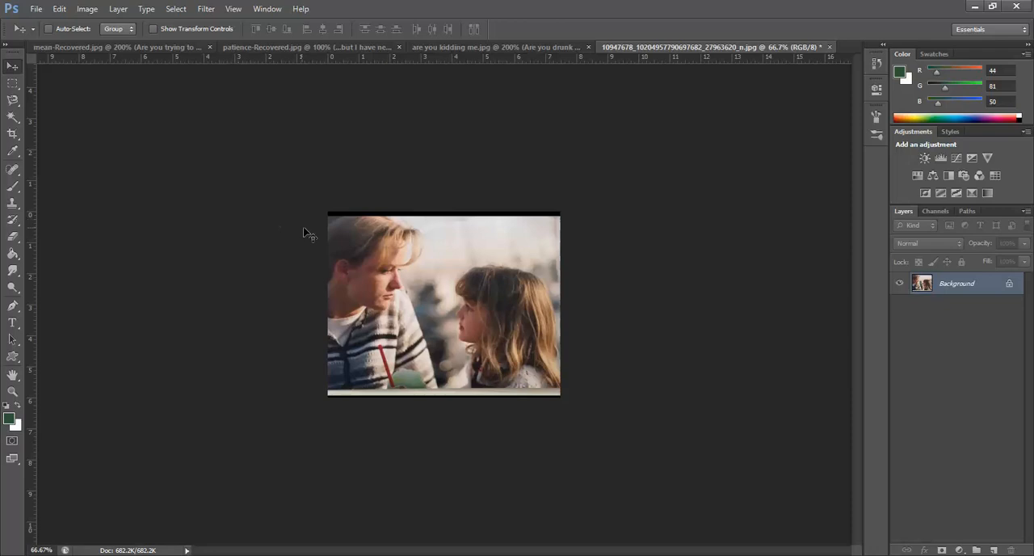
{"action": "mouse_move", "coordinate": [61, 354]}
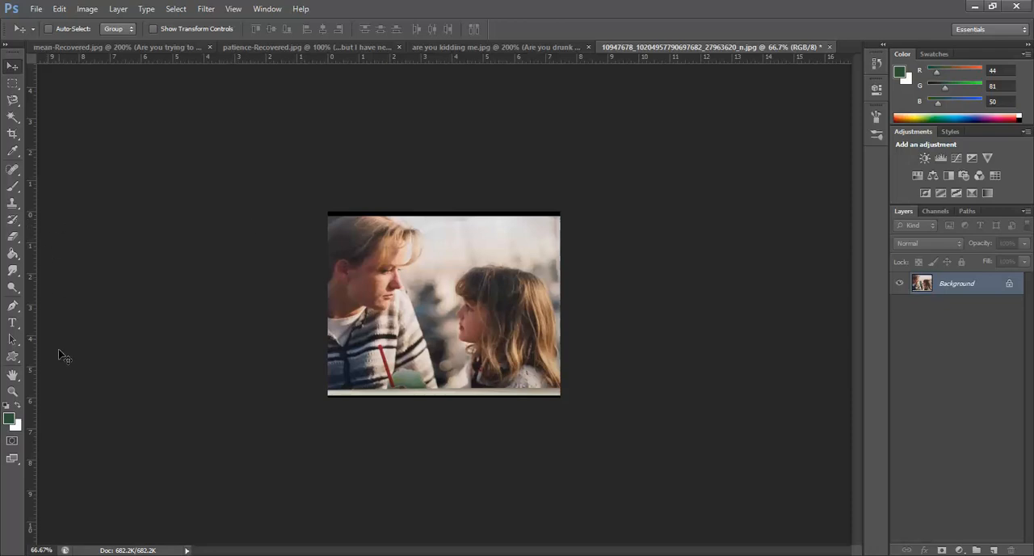
{"action": "mouse_move", "coordinate": [58, 406]}
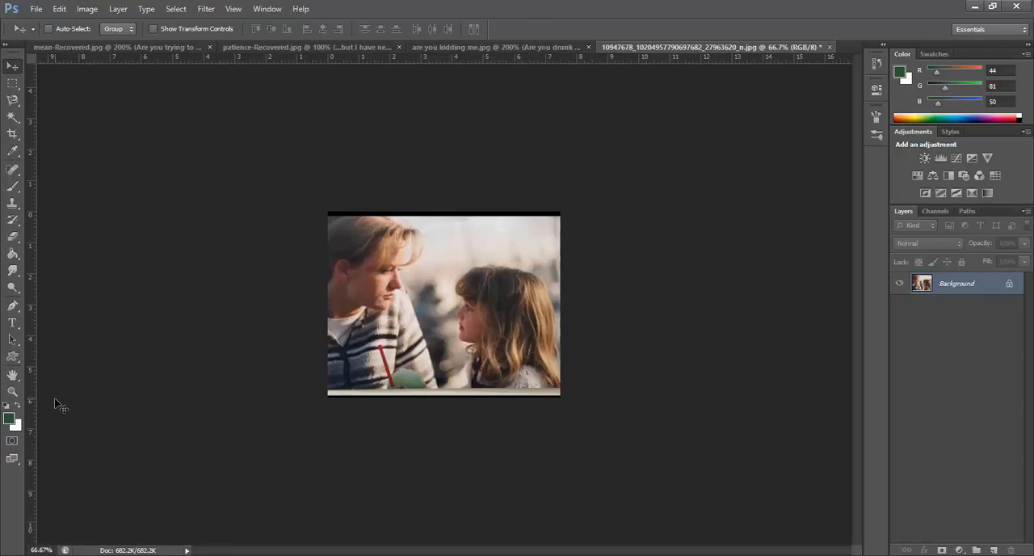
{"action": "mouse_move", "coordinate": [563, 71]}
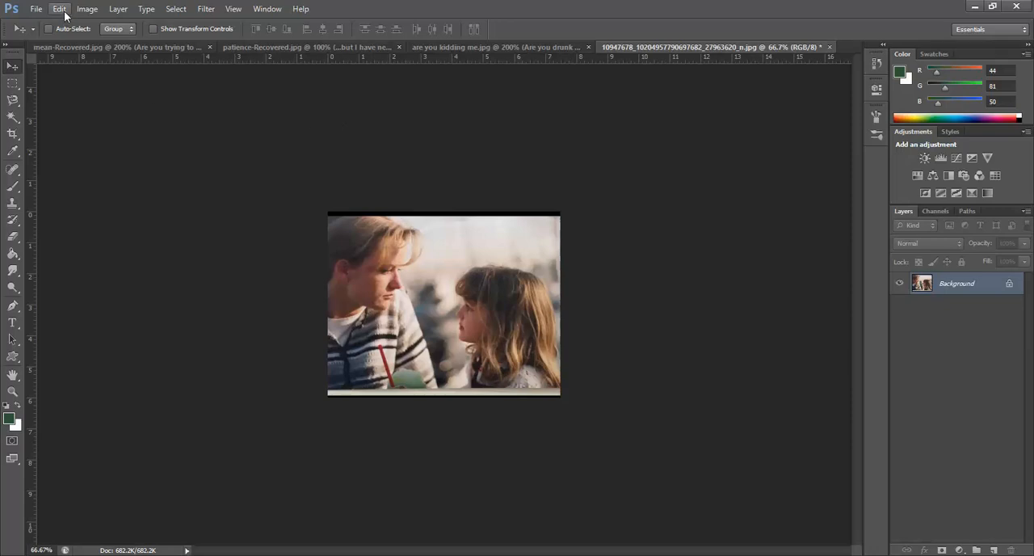
Set the Image Size document width to 14 inches, giving 1008 by 808 pixels
{"action": "left_click", "coordinate": [96, 9]}
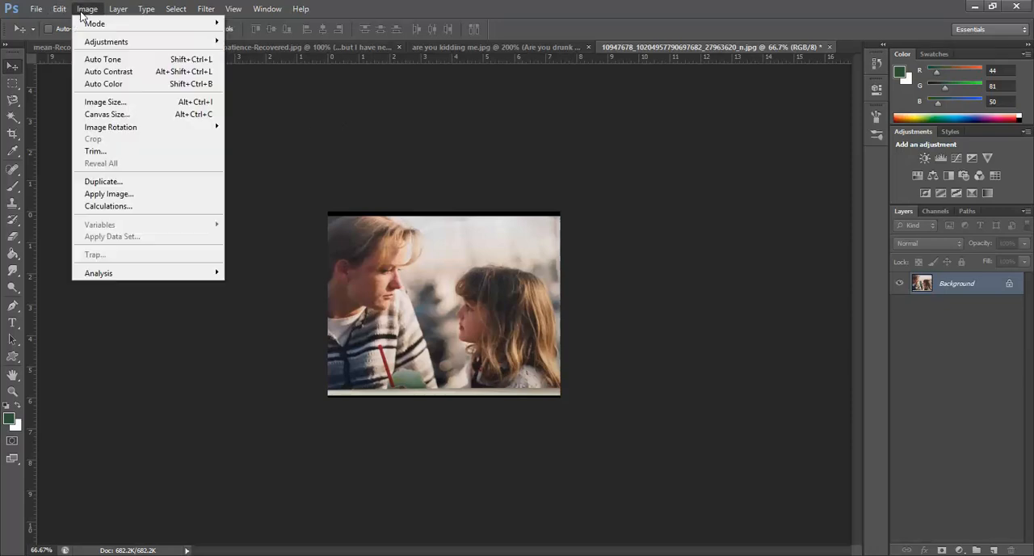
{"action": "left_click", "coordinate": [89, 110]}
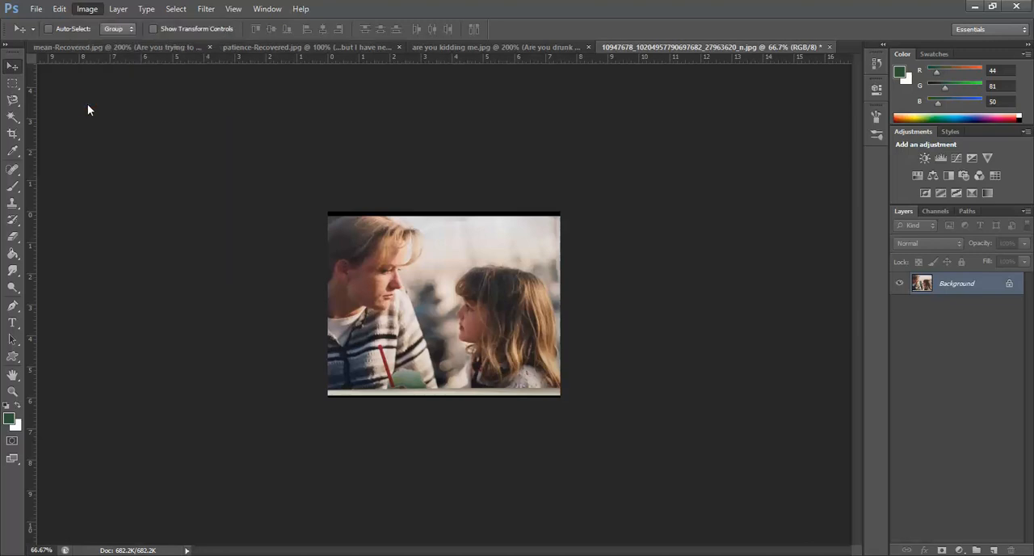
{"action": "left_click", "coordinate": [80, 9]}
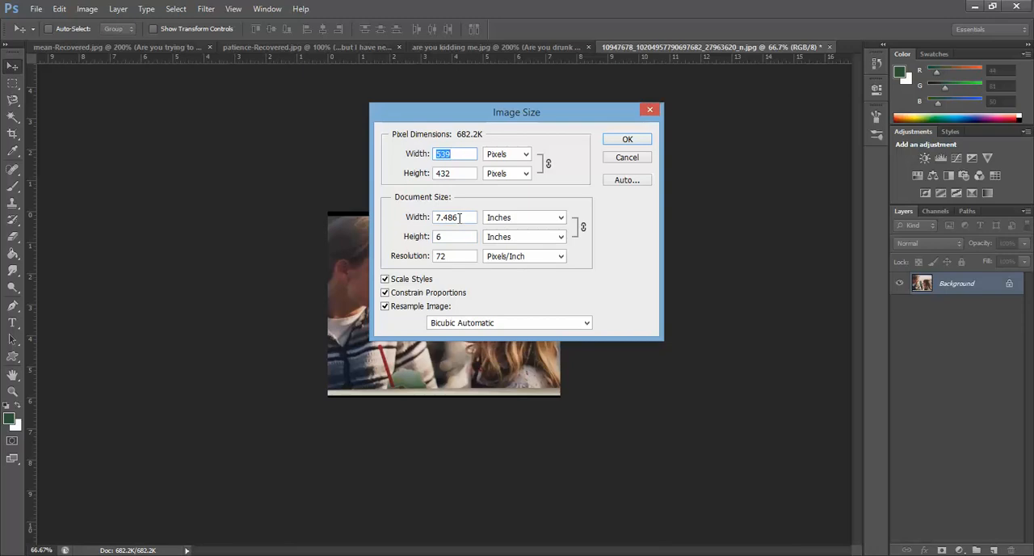
{"action": "left_click", "coordinate": [454, 216]}
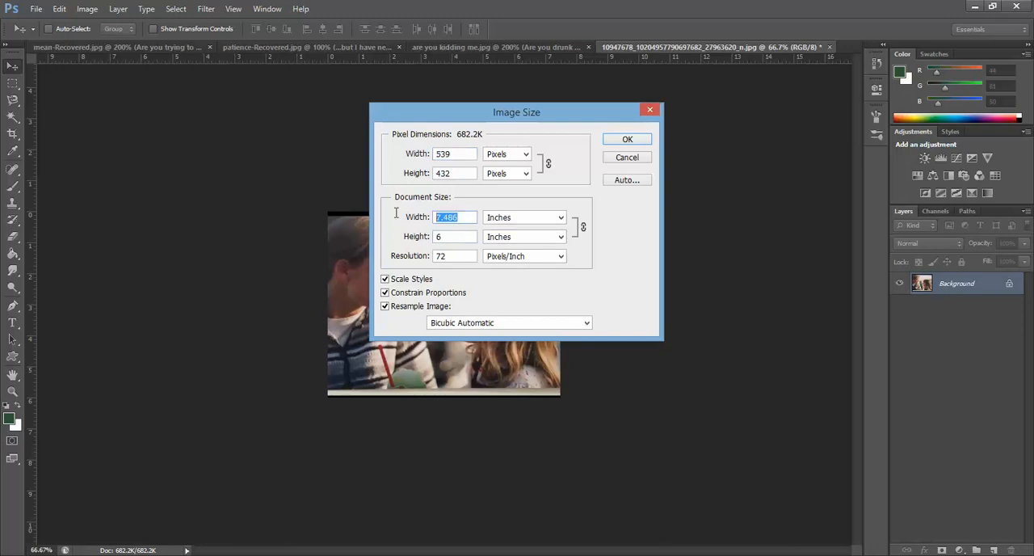
{"action": "mouse_move", "coordinate": [401, 221]}
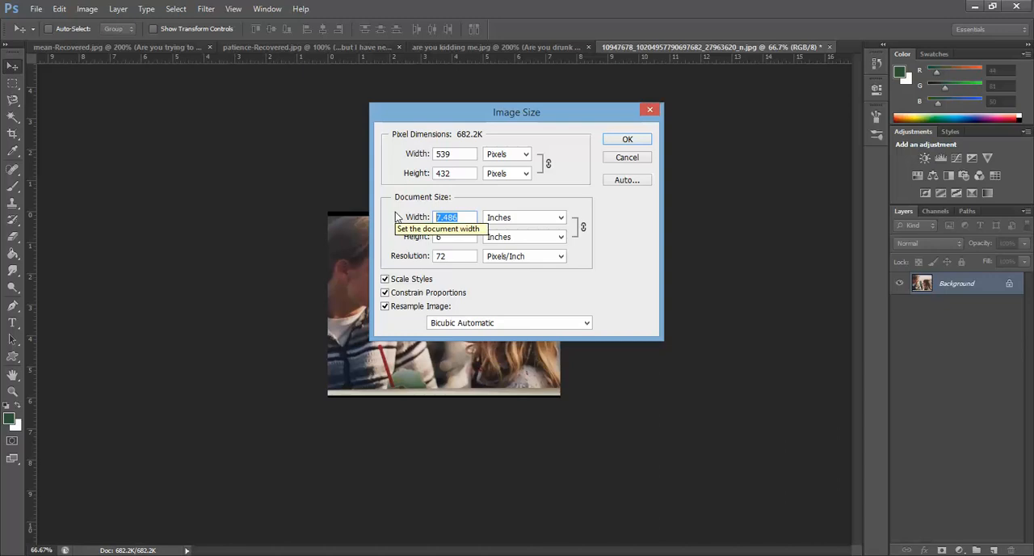
{"action": "type", "text": "1"}
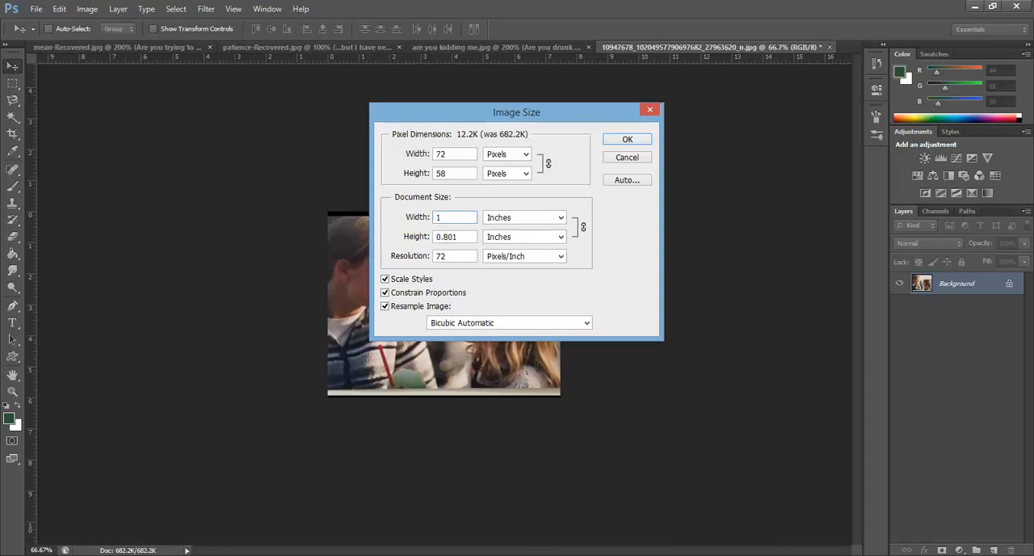
{"action": "type", "text": "17"}
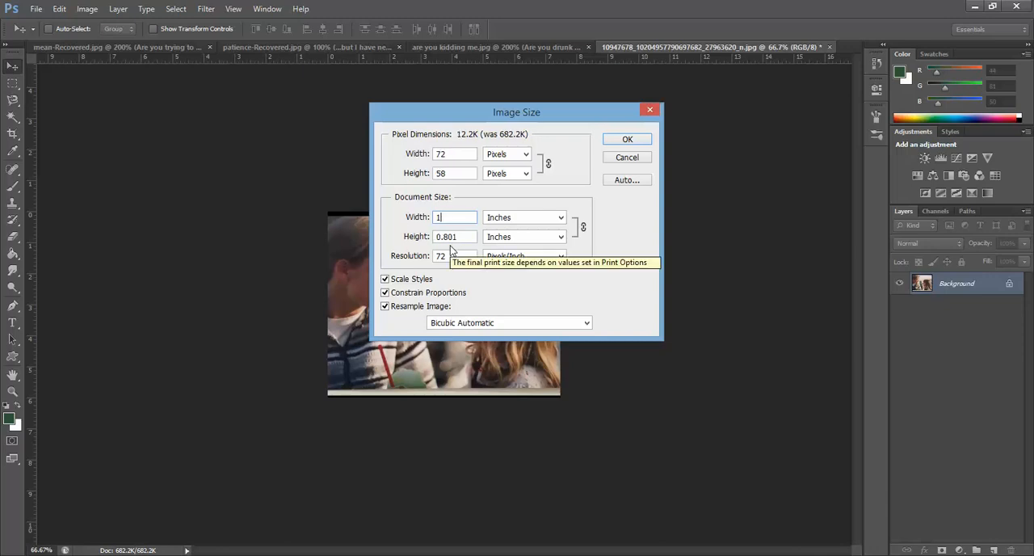
{"action": "mouse_move", "coordinate": [453, 250]}
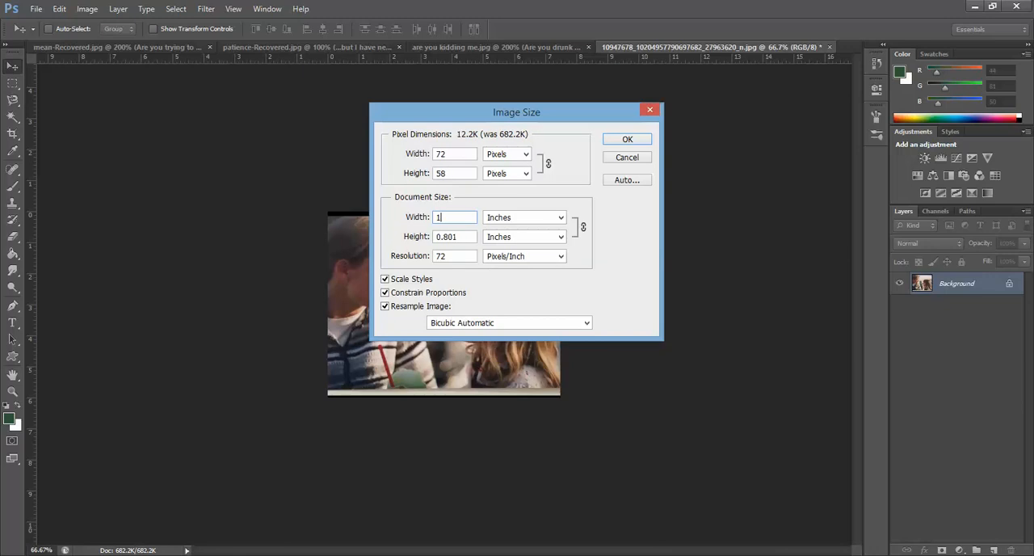
{"action": "type", "text": "15"}
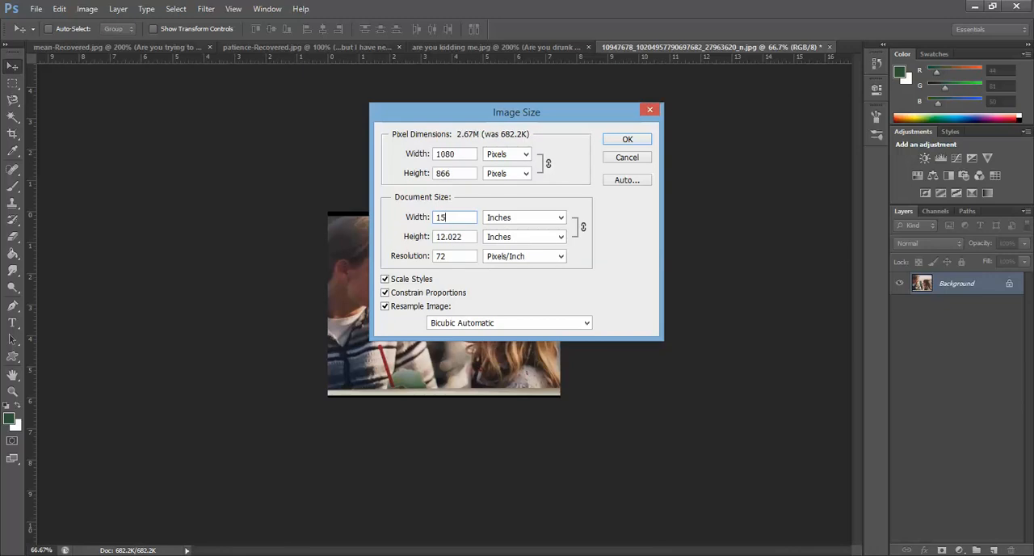
{"action": "type", "text": "1"}
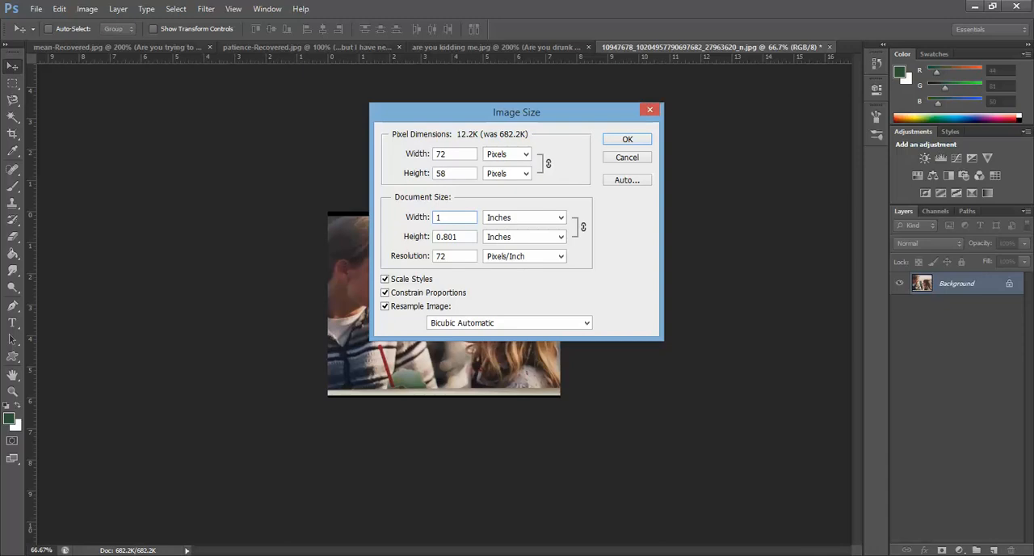
{"action": "type", "text": "14"}
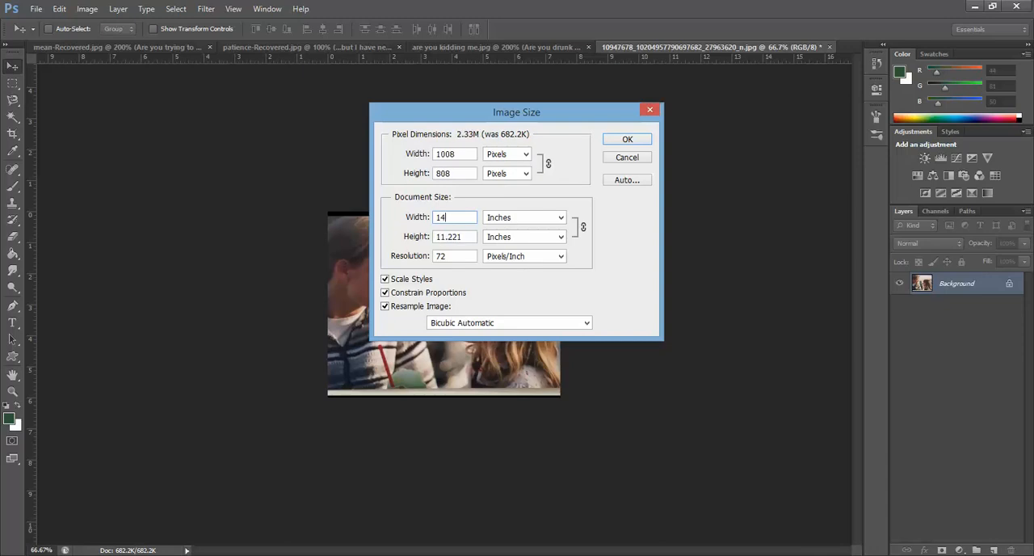
{"action": "type", "text": "1"}
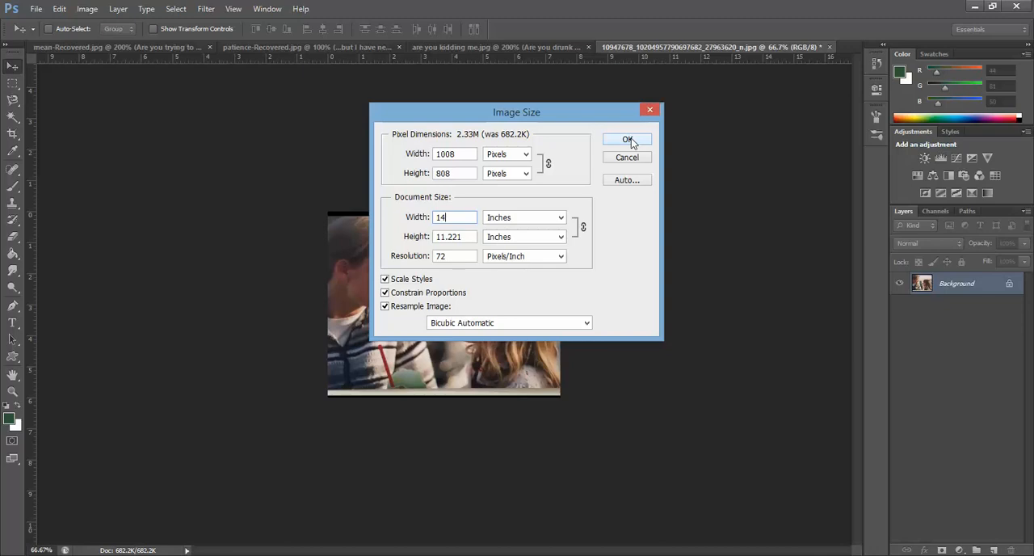
Apply the 14-inch-wide resize, growing the document to 2.33M
{"action": "left_click", "coordinate": [627, 139]}
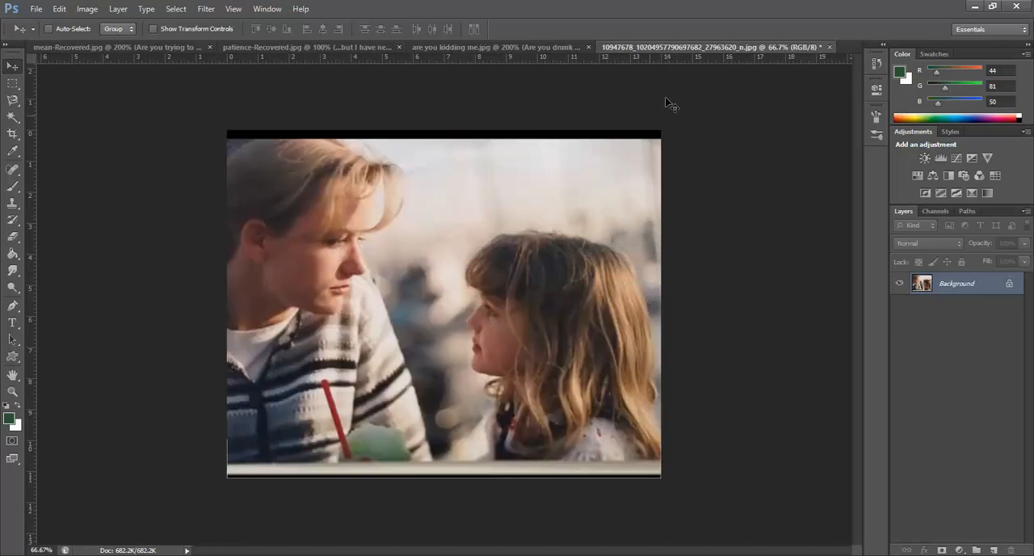
{"action": "mouse_move", "coordinate": [207, 495]}
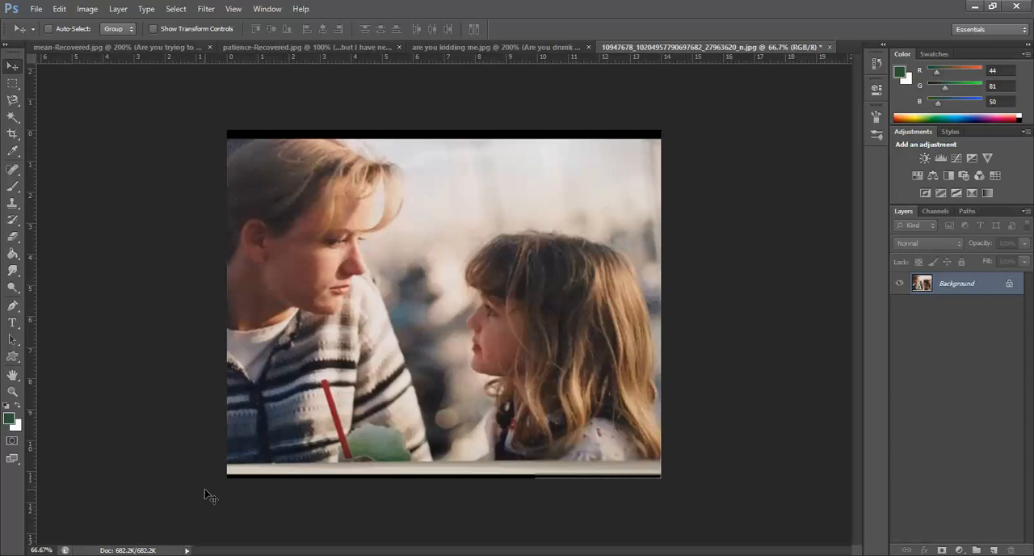
{"action": "mouse_move", "coordinate": [291, 416]}
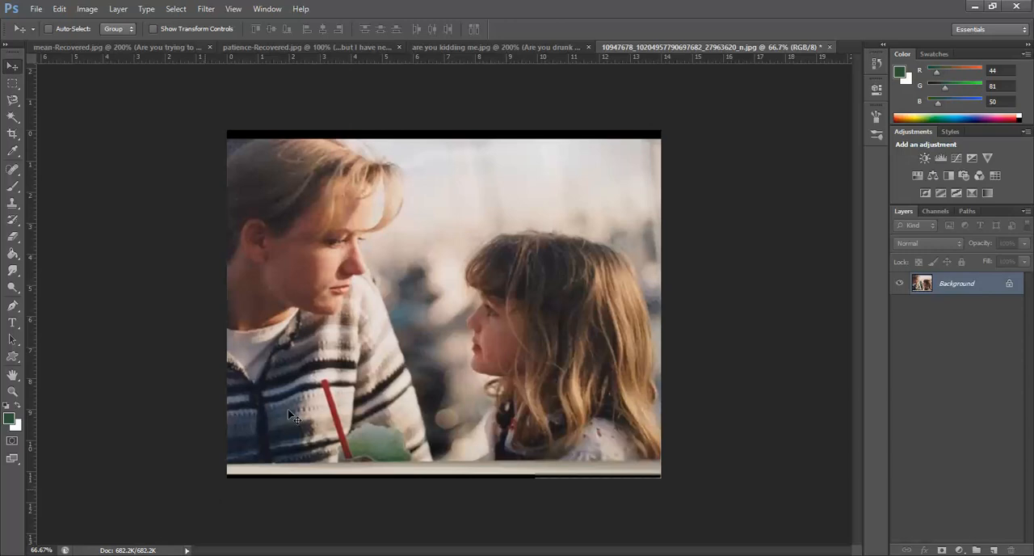
{"action": "mouse_move", "coordinate": [452, 273]}
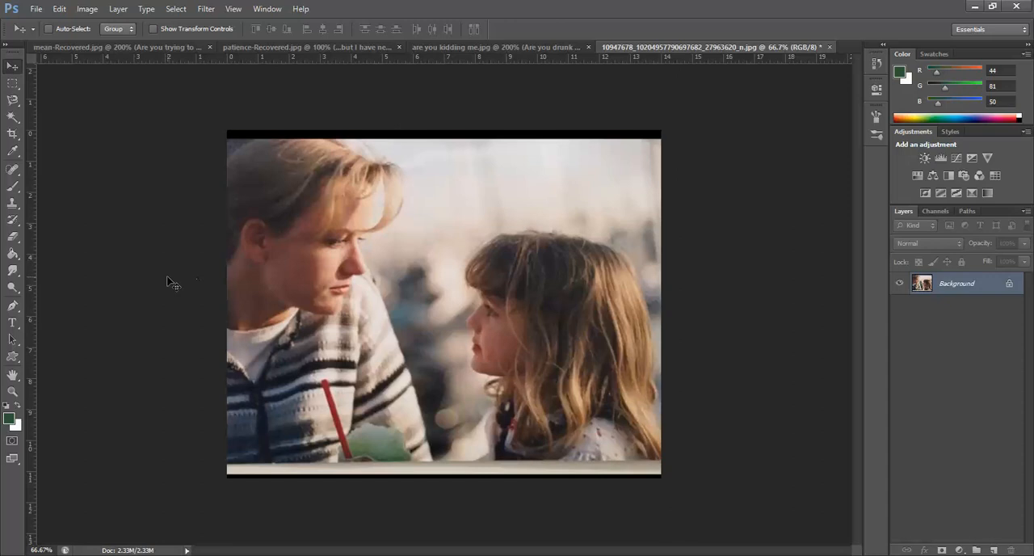
{"action": "mouse_move", "coordinate": [75, 113]}
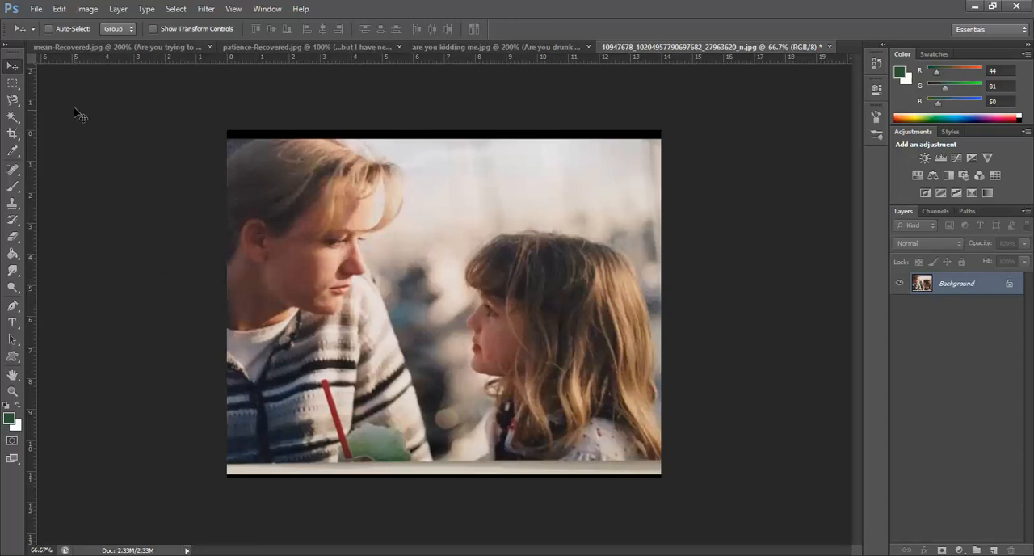
Save the resized photo as a JPEG at Quality 12 Maximum
{"action": "left_click", "coordinate": [42, 9]}
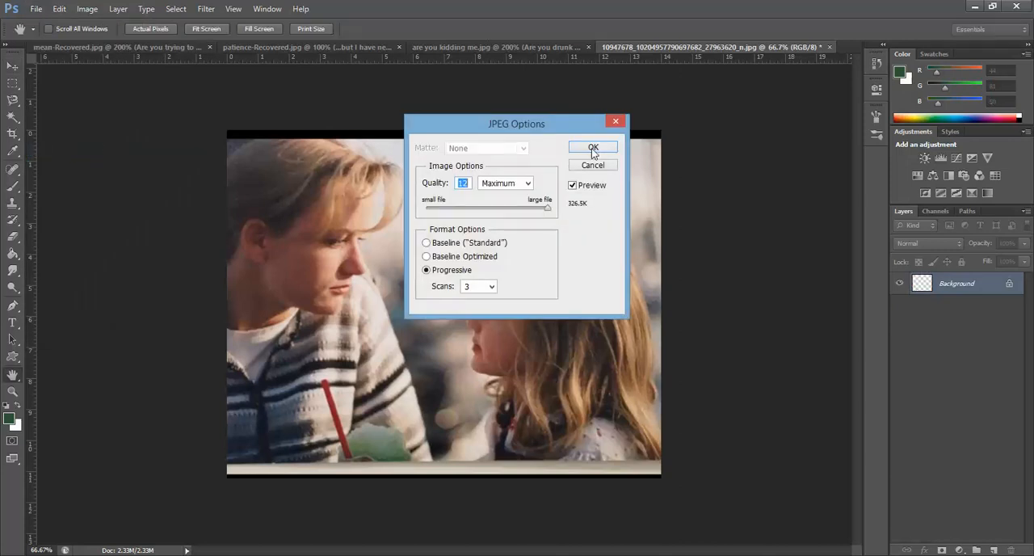
{"action": "left_click", "coordinate": [592, 147]}
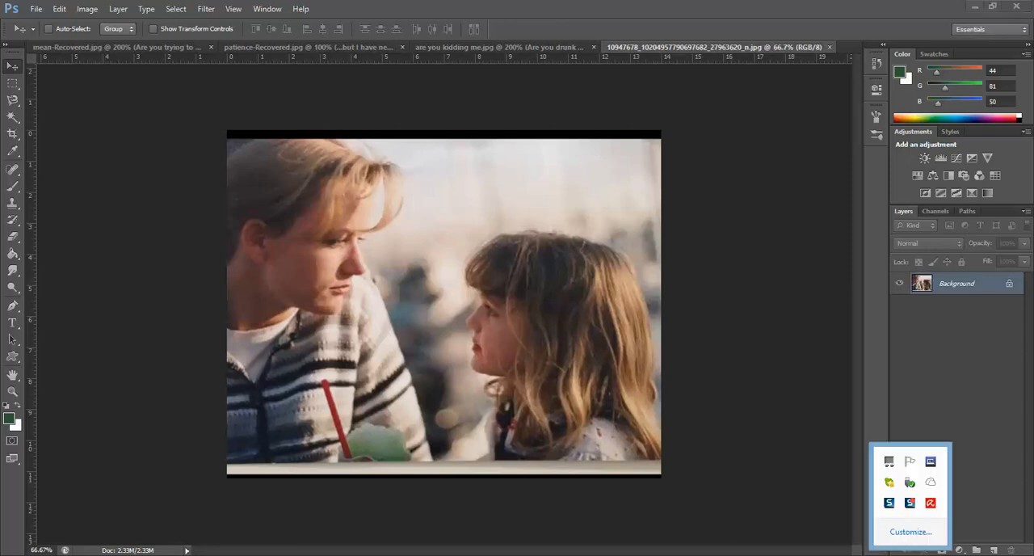
{"action": "mouse_move", "coordinate": [909, 503]}
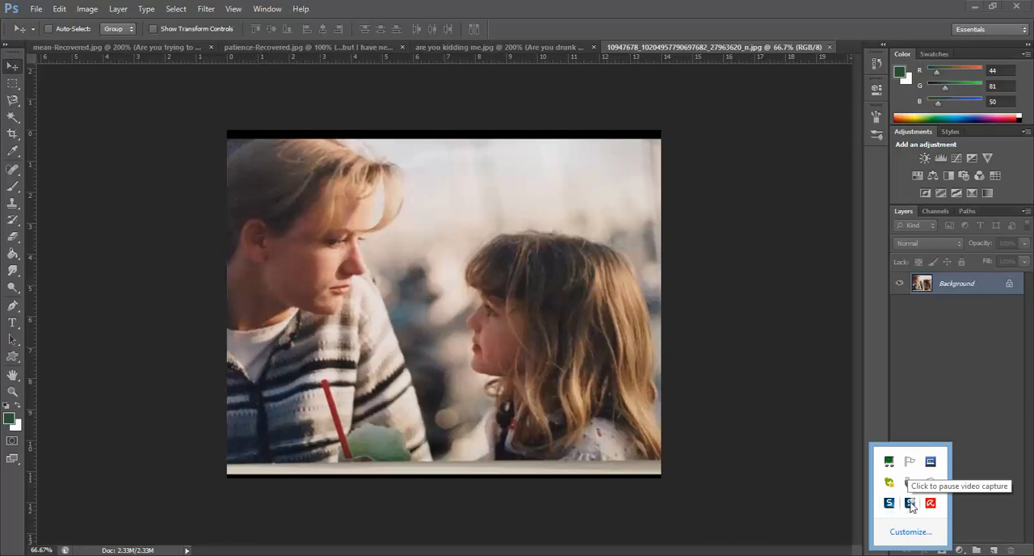